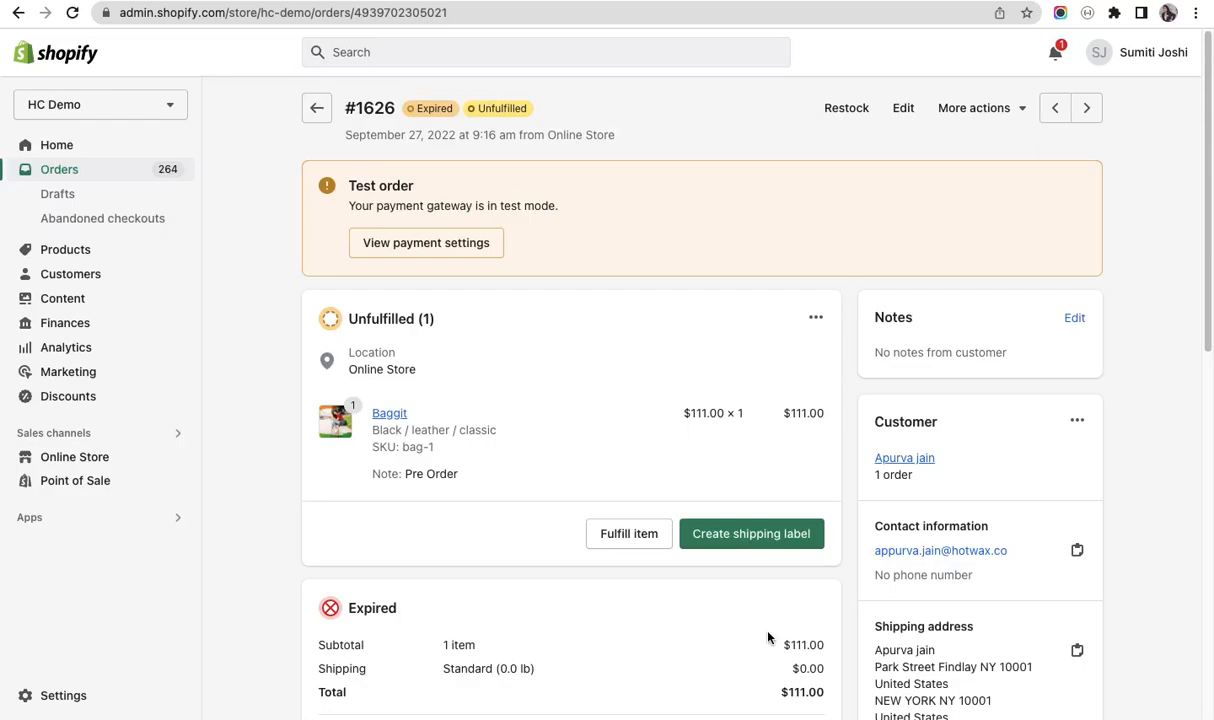
{"action": "mouse_move", "coordinate": [468, 188]}
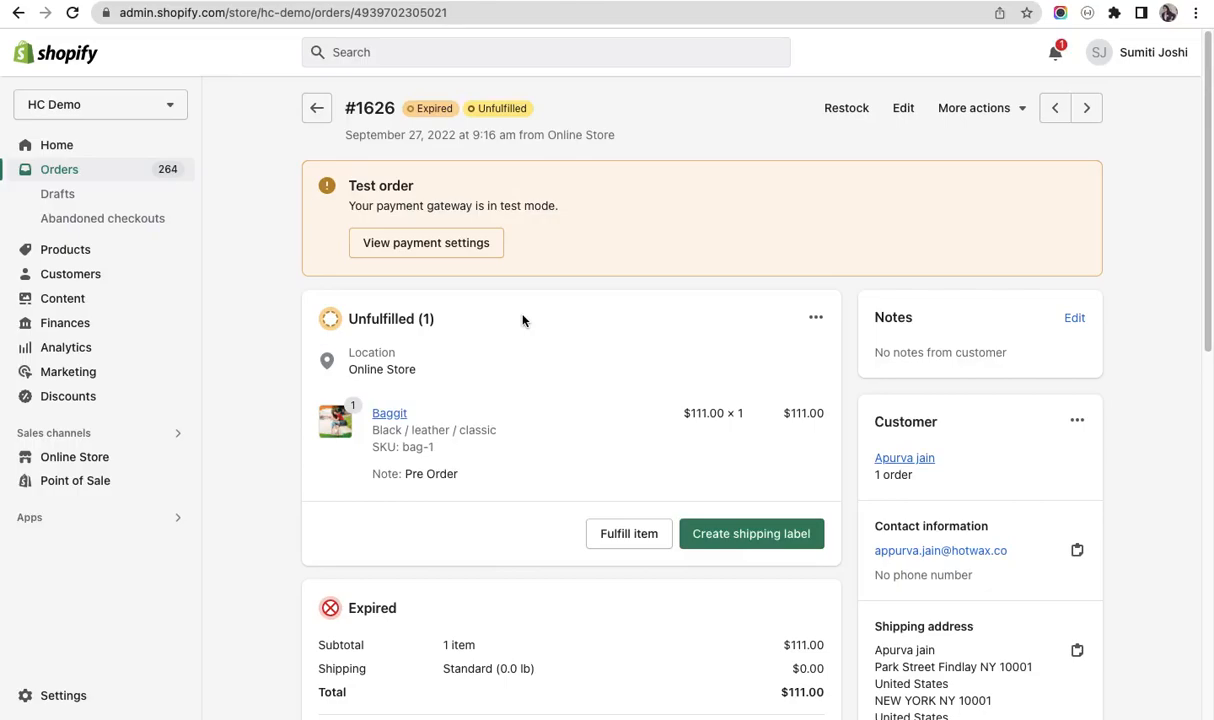
{"action": "mouse_move", "coordinate": [814, 312]}
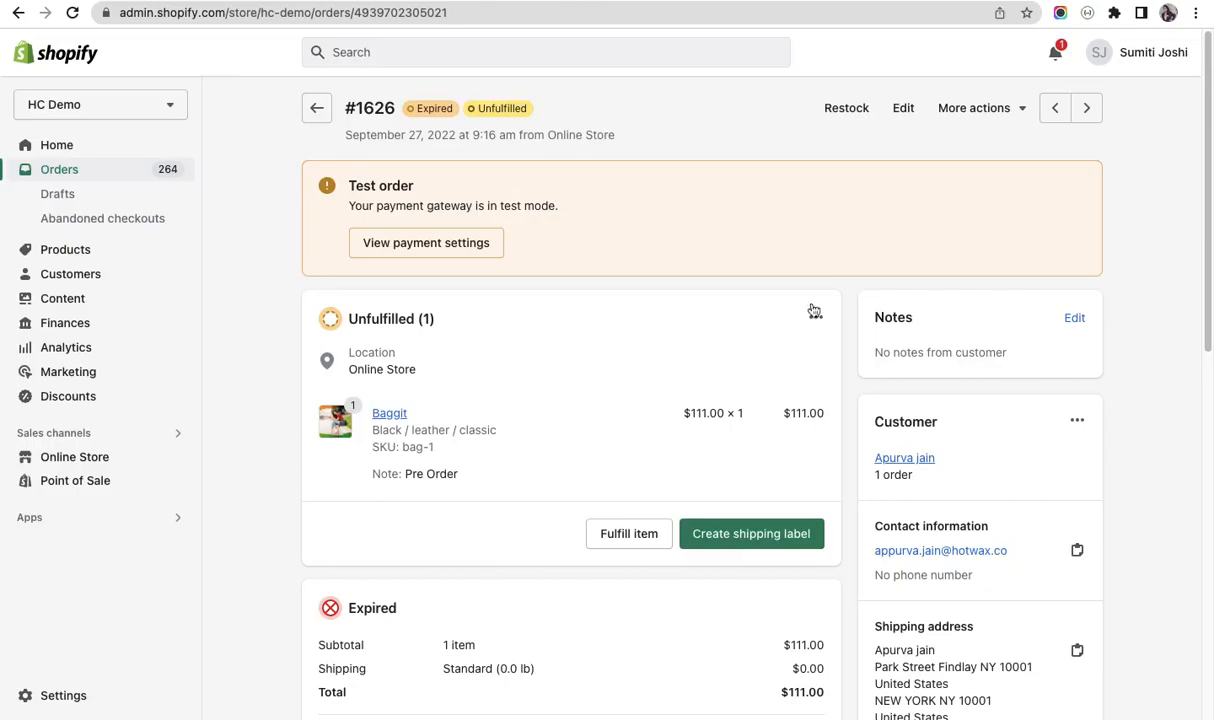
Begin editing order #1626 and bring up the Add products picker.
{"action": "left_click", "coordinate": [900, 108]}
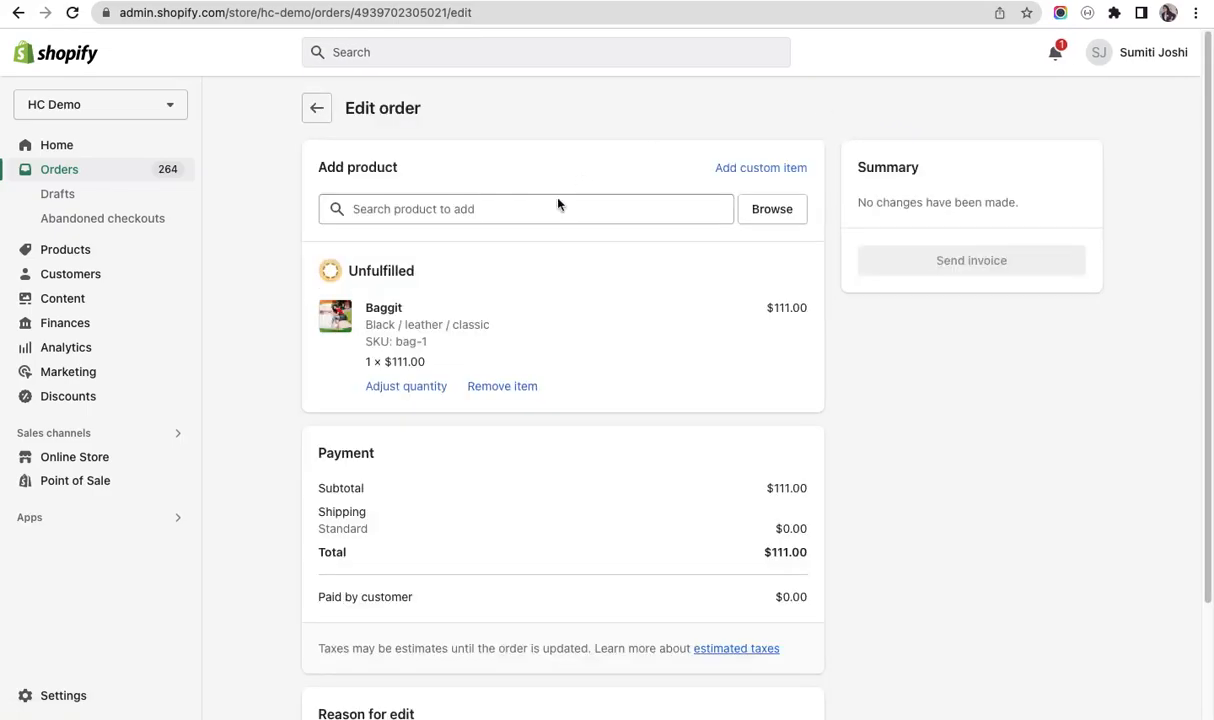
{"action": "left_click", "coordinate": [500, 210]}
{"action": "type", "text": "oo"}
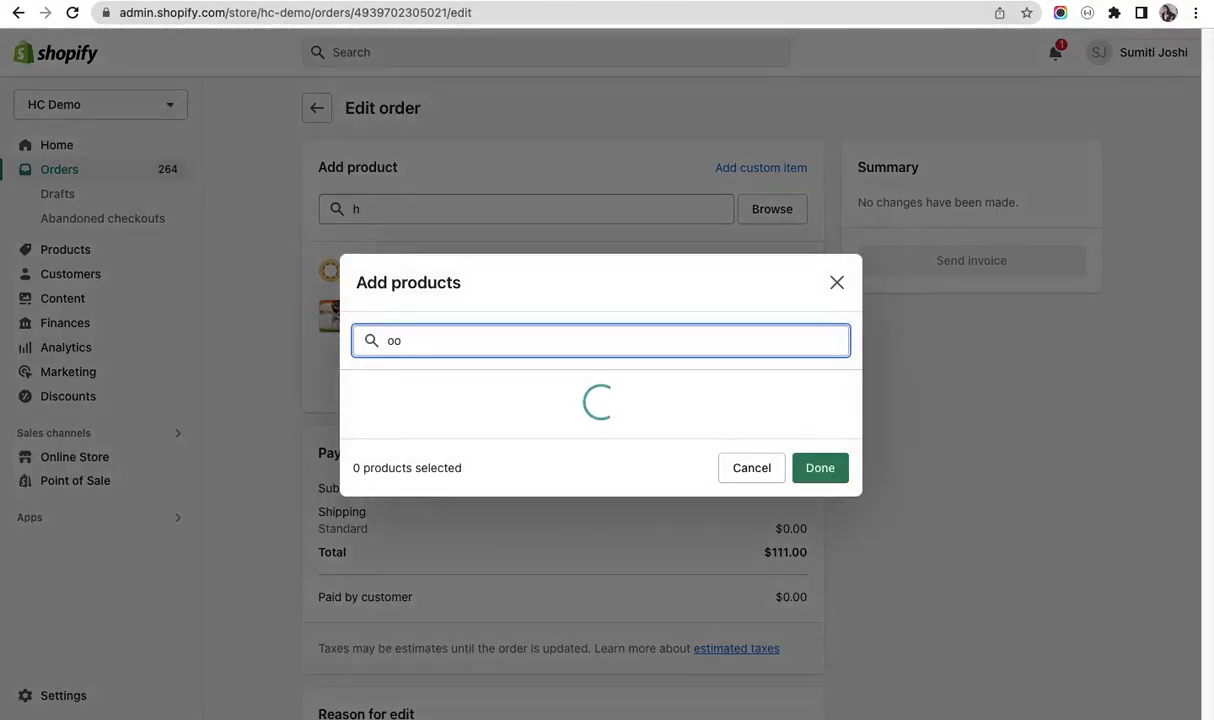
Search 'hoo', add the L / Blue Bruno Compete Hoodie, and update order #1626.
{"action": "left_click", "coordinate": [600, 340]}
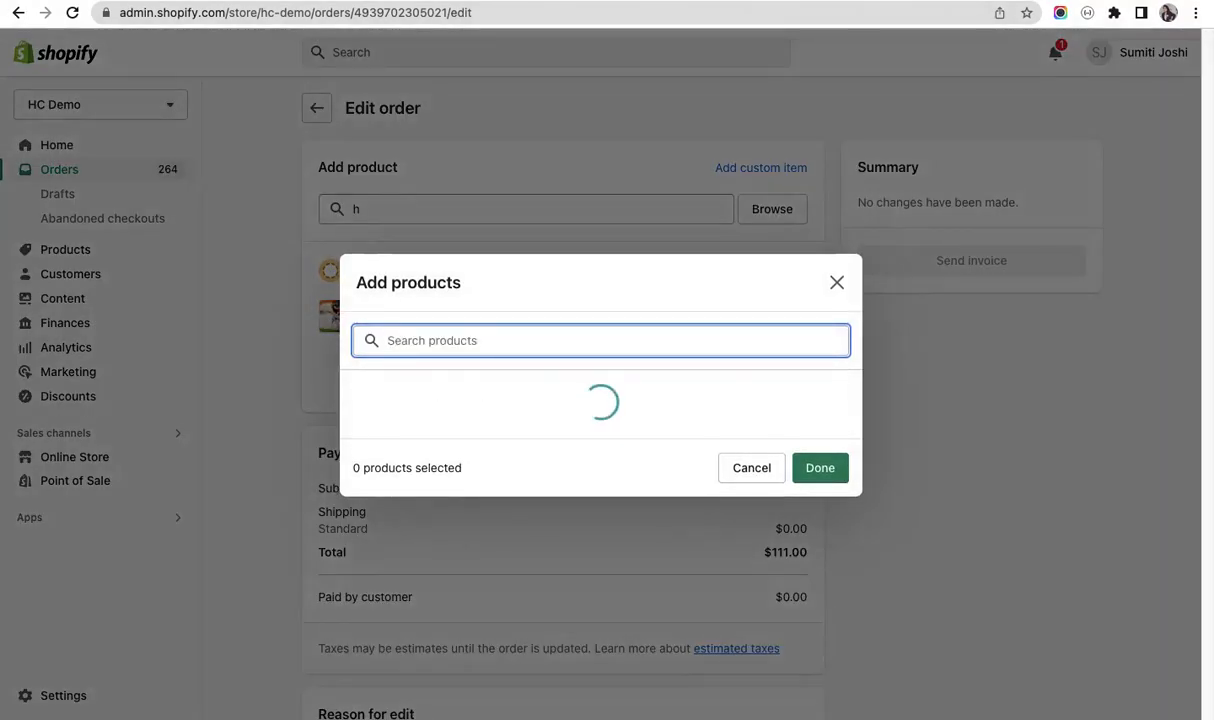
{"action": "type", "text": "hoo"}
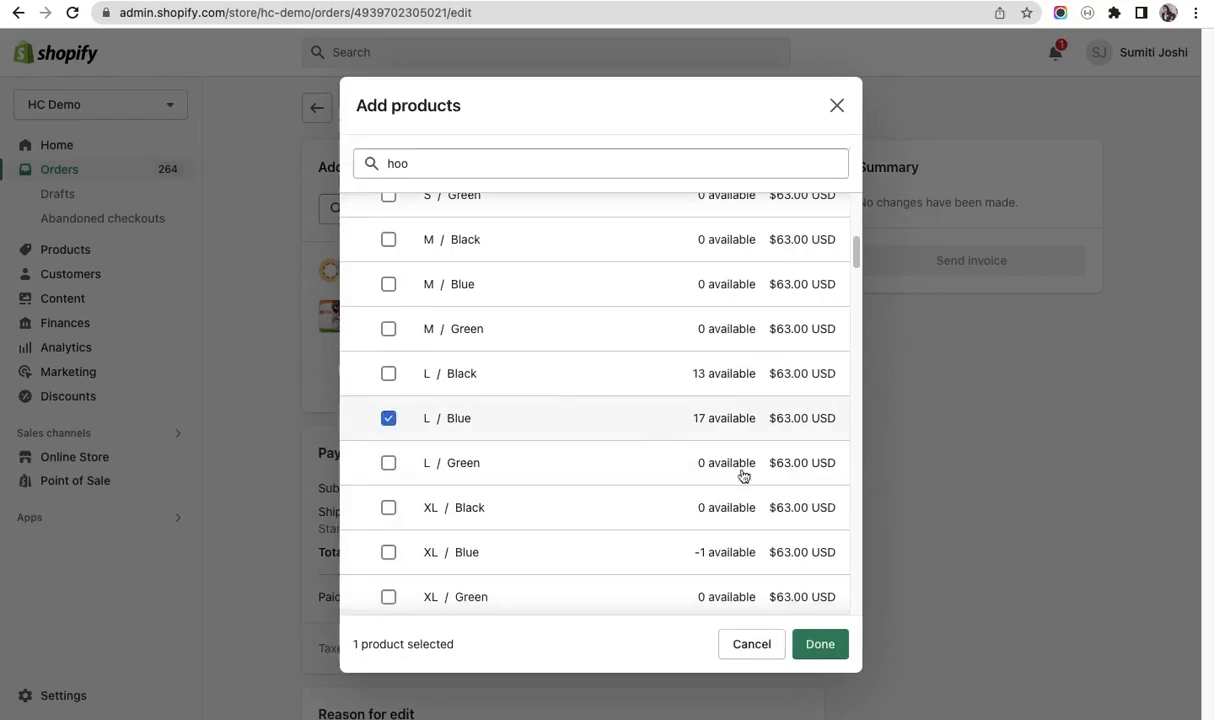
{"action": "left_click", "coordinate": [820, 644]}
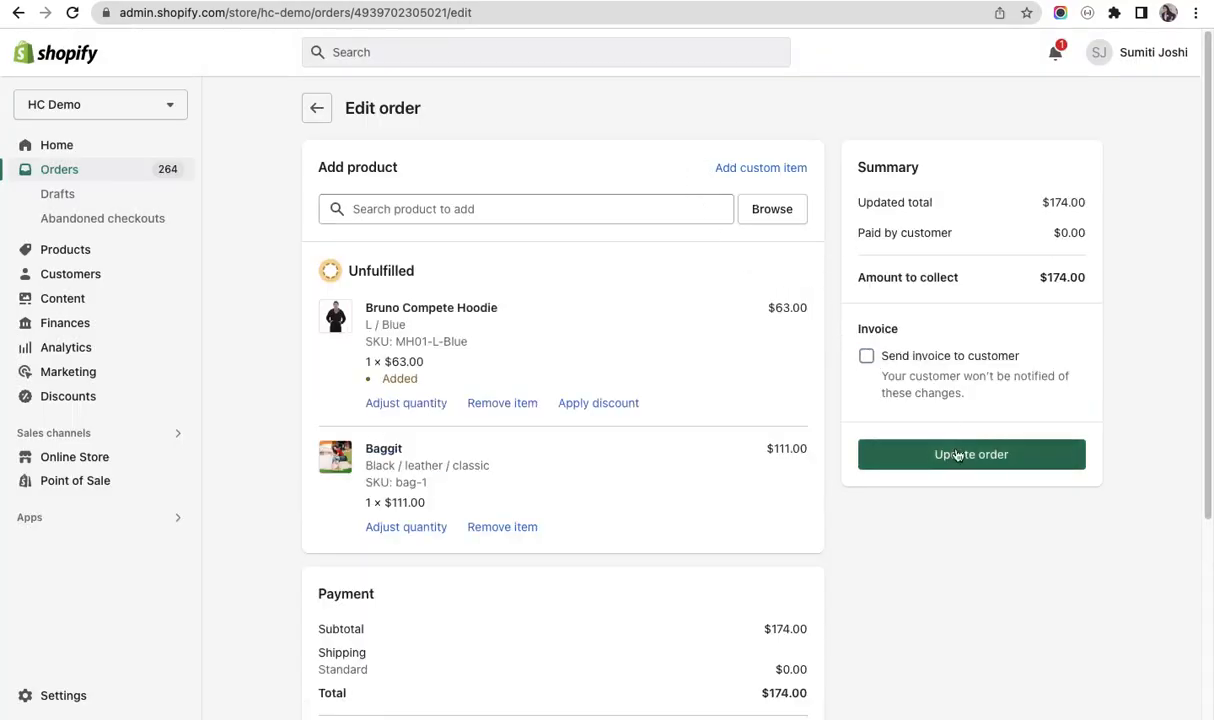
{"action": "left_click", "coordinate": [968, 454]}
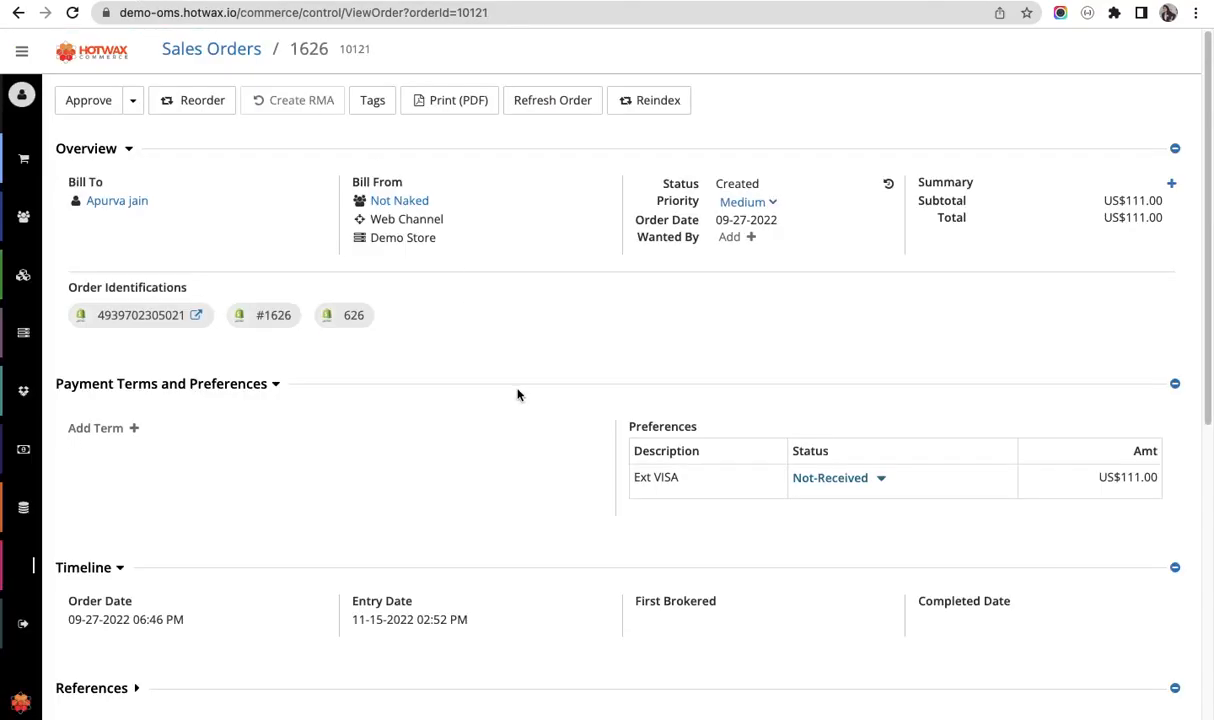
{"action": "scroll", "scroll_direction": "down", "scroll_amount": 3}
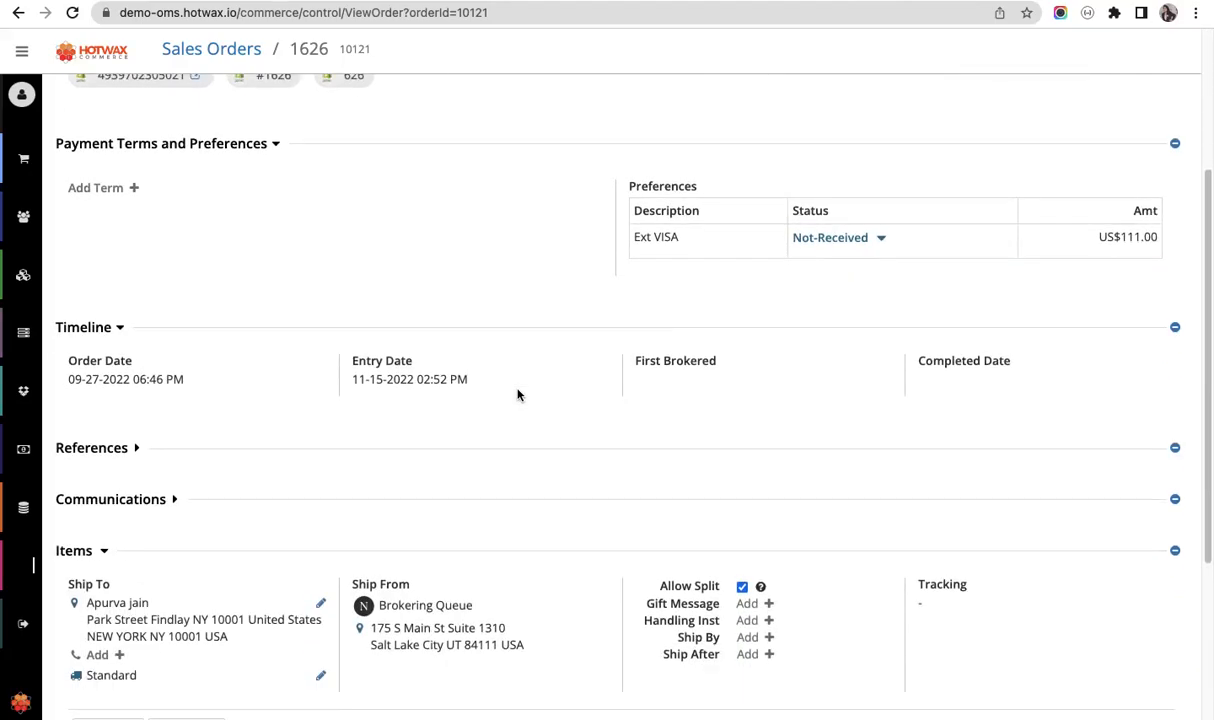
{"action": "scroll", "scroll_direction": "down", "scroll_amount": 3}
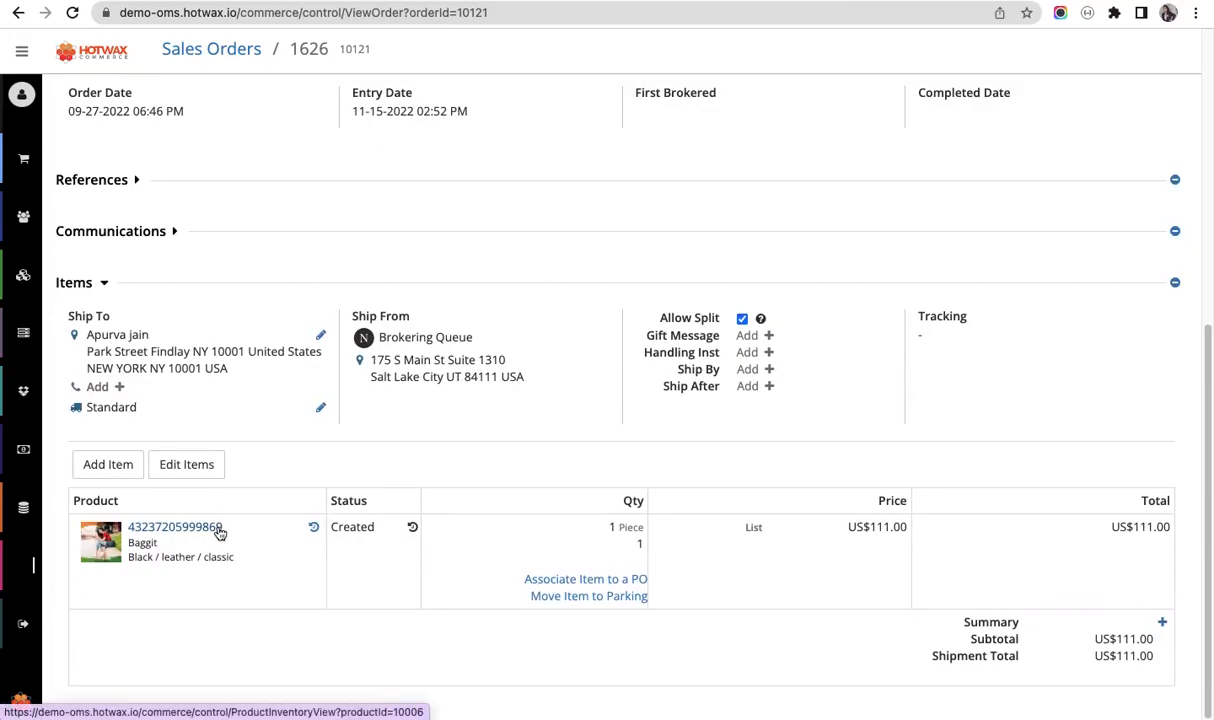
{"action": "mouse_move", "coordinate": [272, 528]}
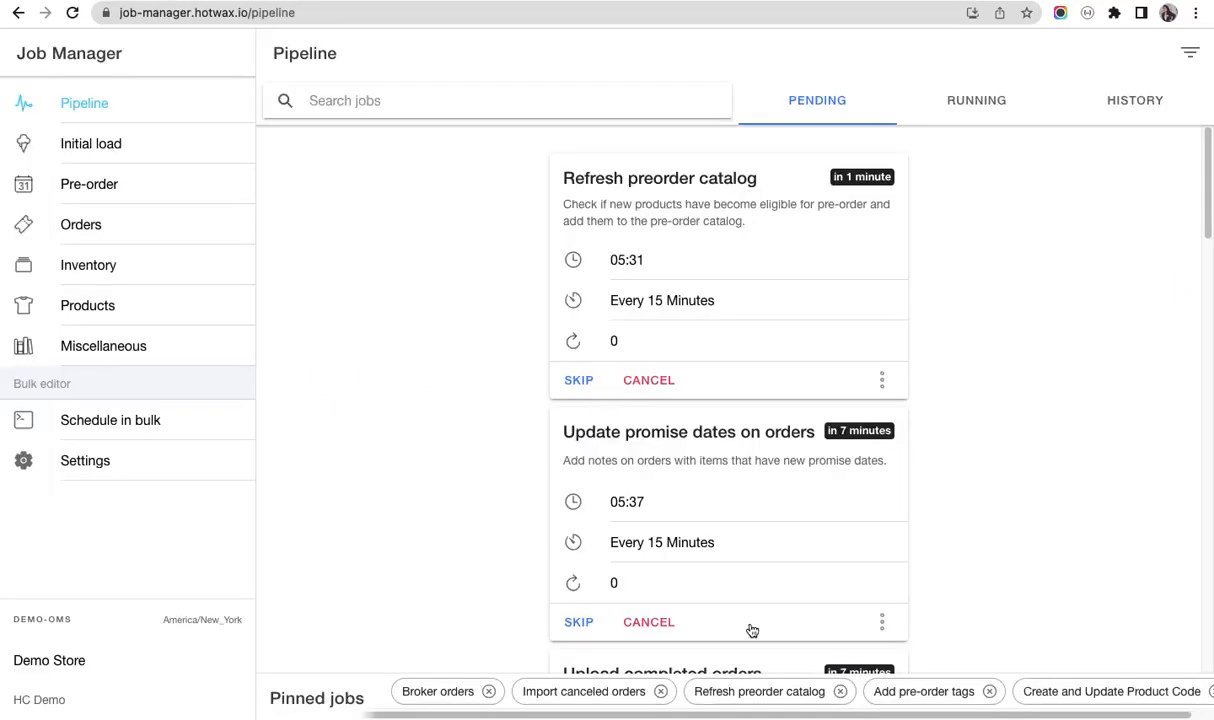
{"action": "mouse_move", "coordinate": [204, 306]}
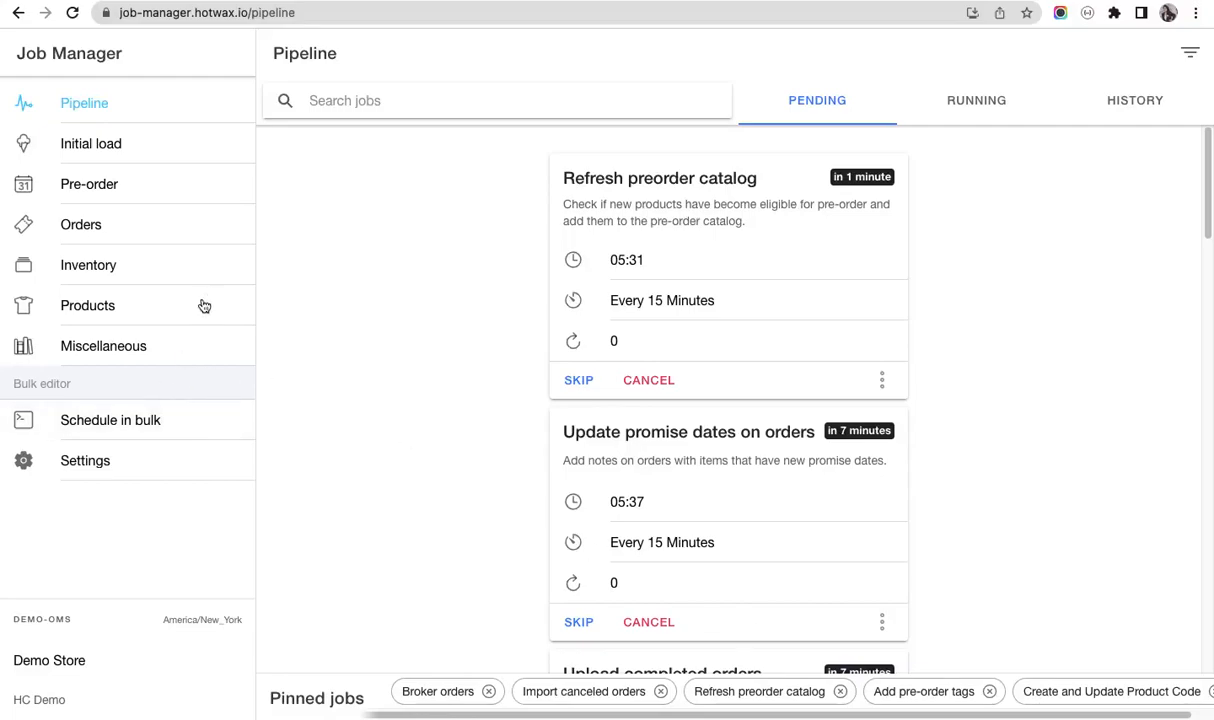
Show the Orders jobs list in Job Manager, including More jobs.
{"action": "left_click", "coordinate": [80, 224]}
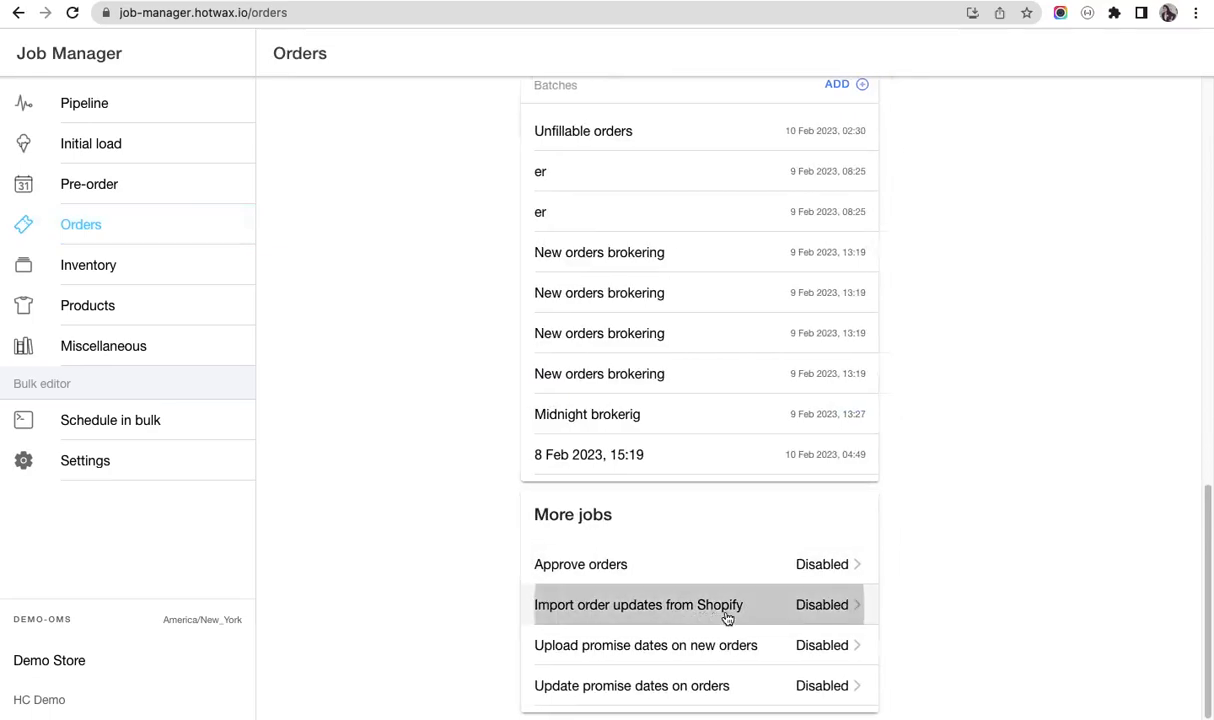
Run the 'Import order updates from Shopify' job now and confirm.
{"action": "left_click", "coordinate": [638, 604]}
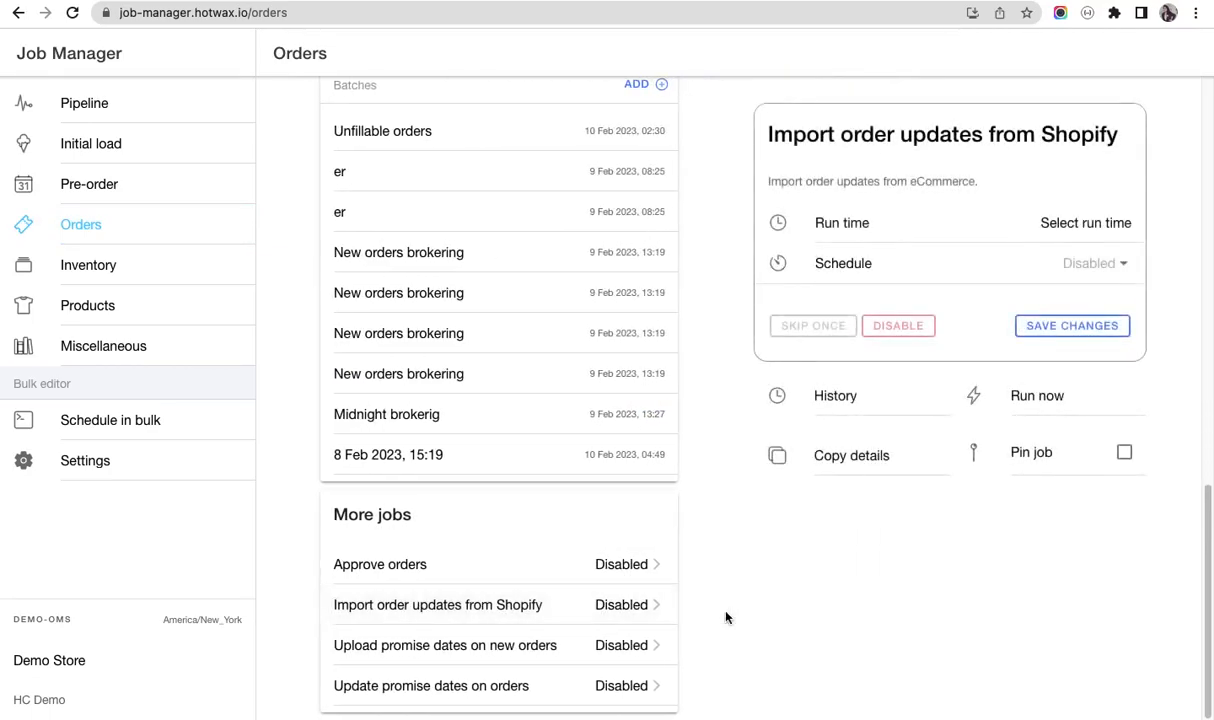
{"action": "mouse_move", "coordinate": [1036, 396]}
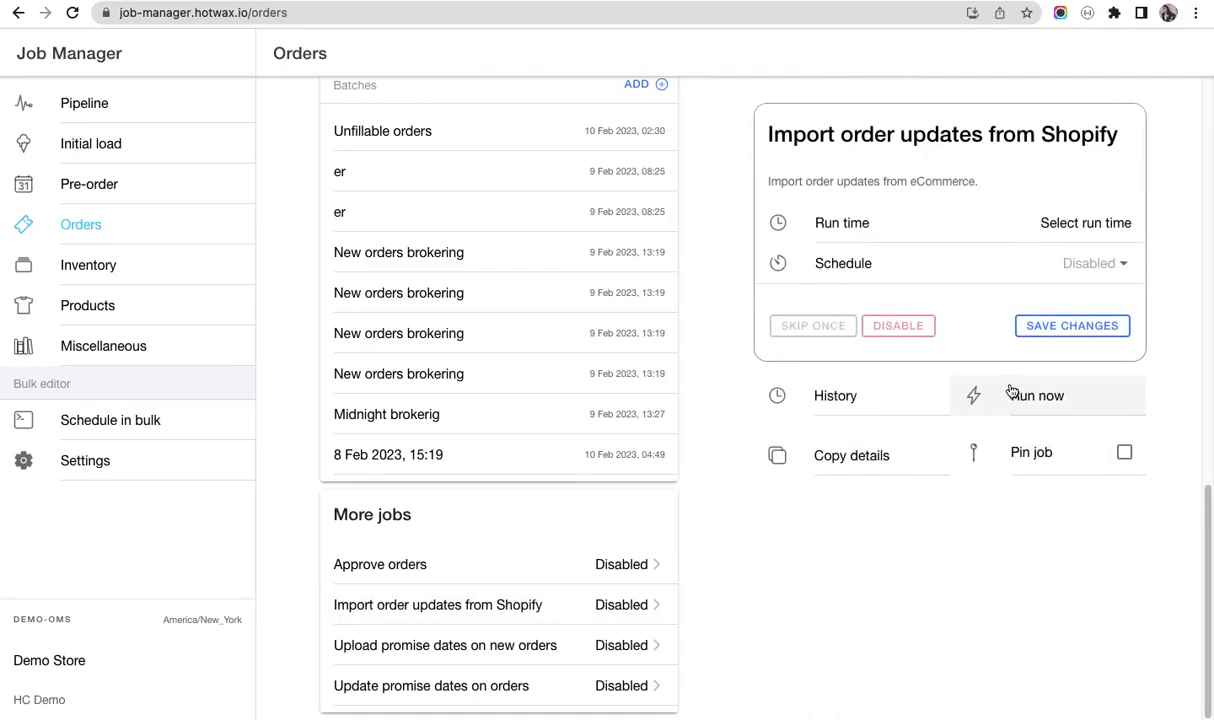
{"action": "left_click", "coordinate": [1036, 396]}
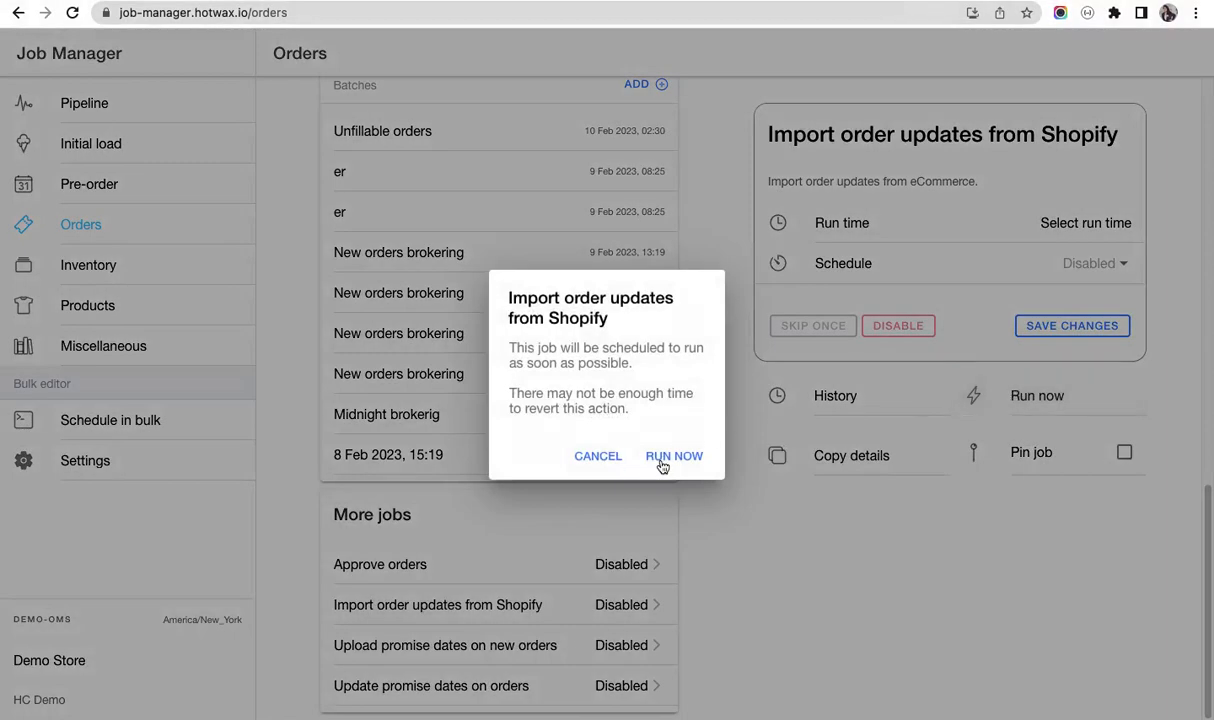
{"action": "left_click", "coordinate": [674, 456]}
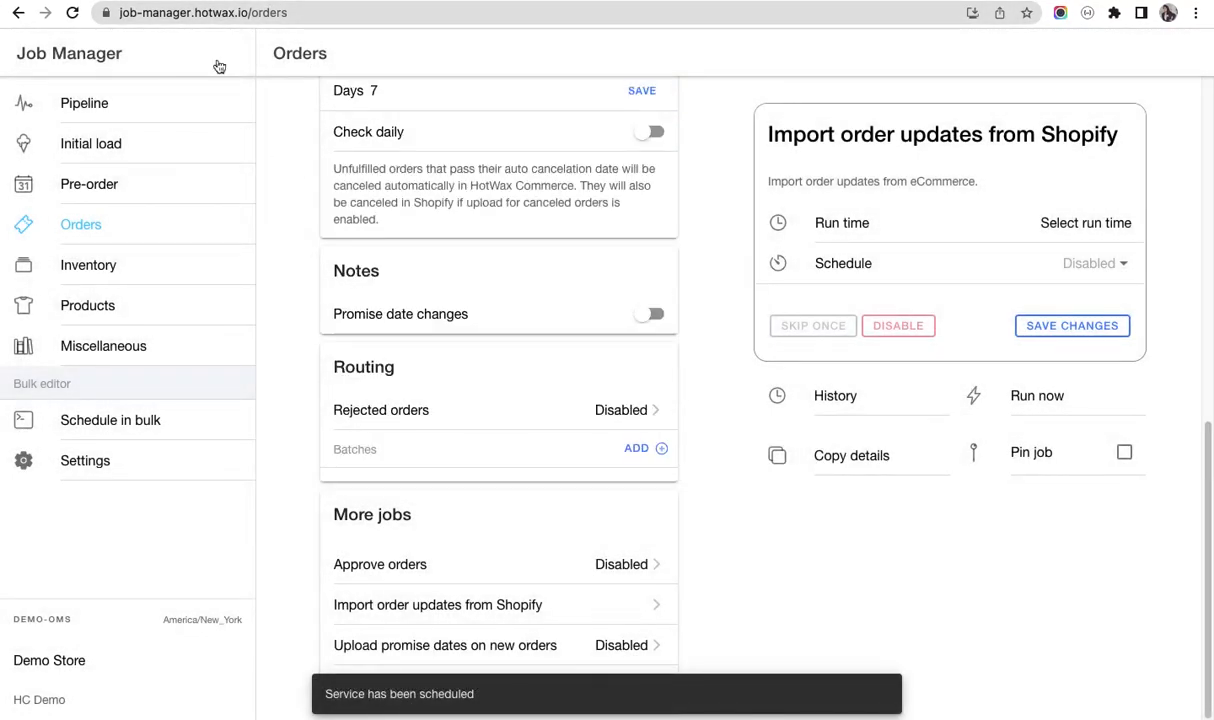